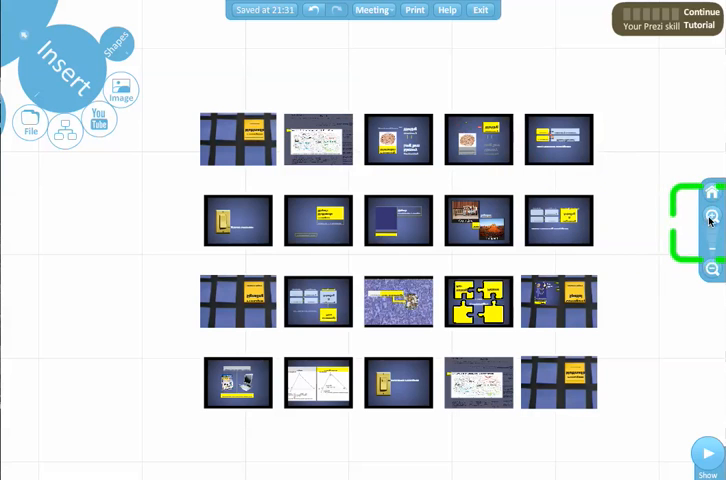
Step: Zoom in from the slide overview onto the 'No Prior Knowledge?' puzzle-piece slide
left_click(712, 217)
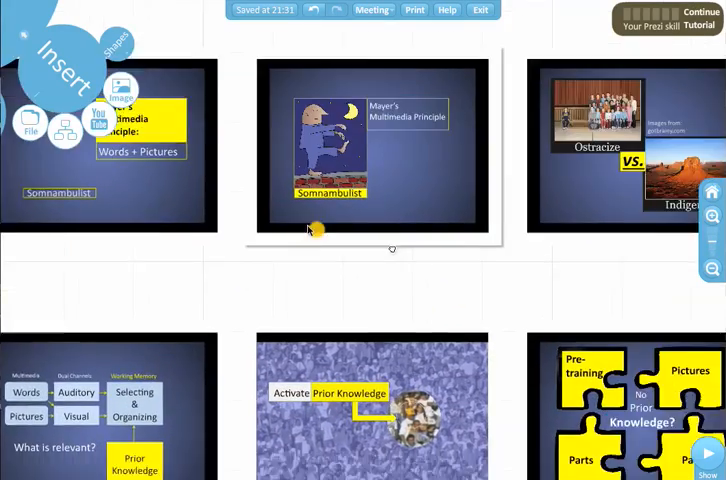
scroll("down", 3)
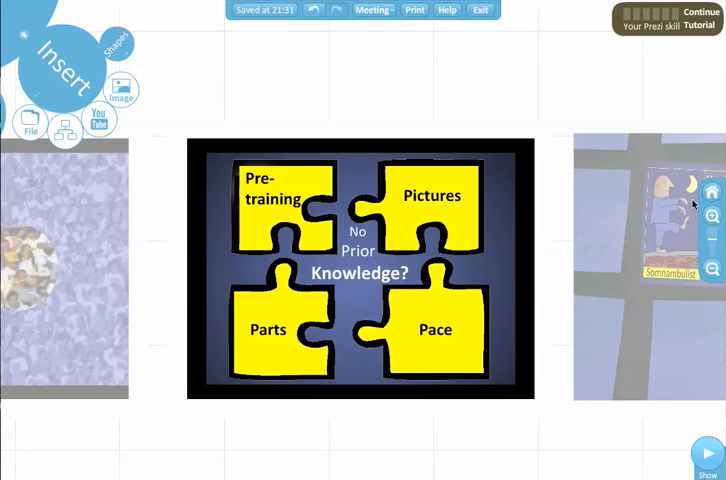
left_click(712, 216)
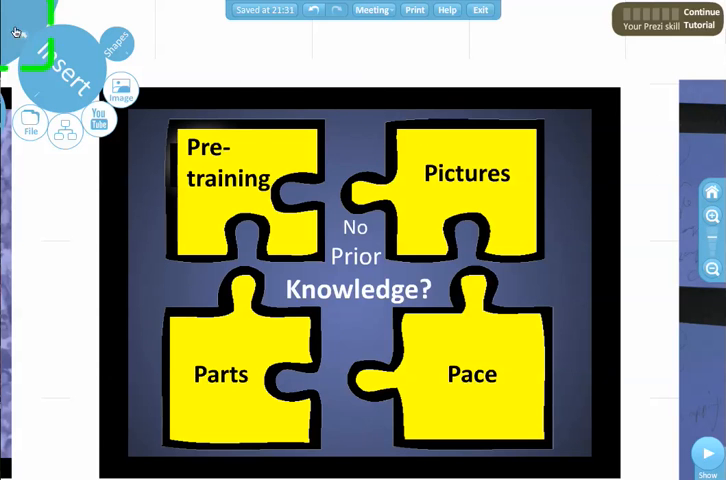
Step: Return to the main bubble menu and show the bracket, circle, rectangle and Hidden frame types
left_click(62, 75)
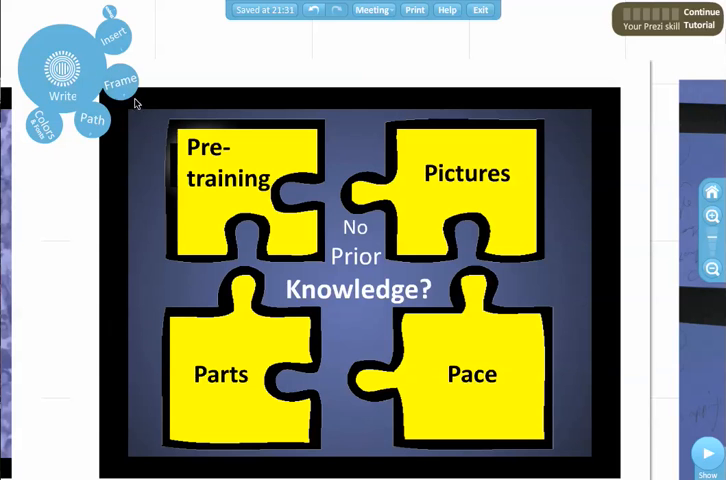
left_click(118, 80)
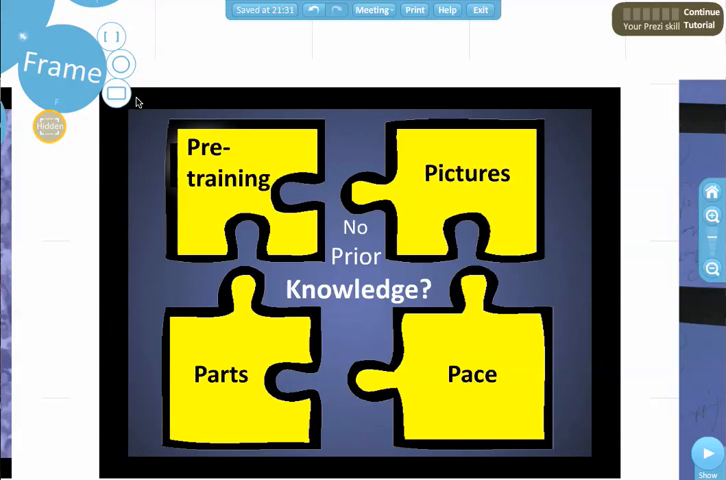
mouse_move(160, 128)
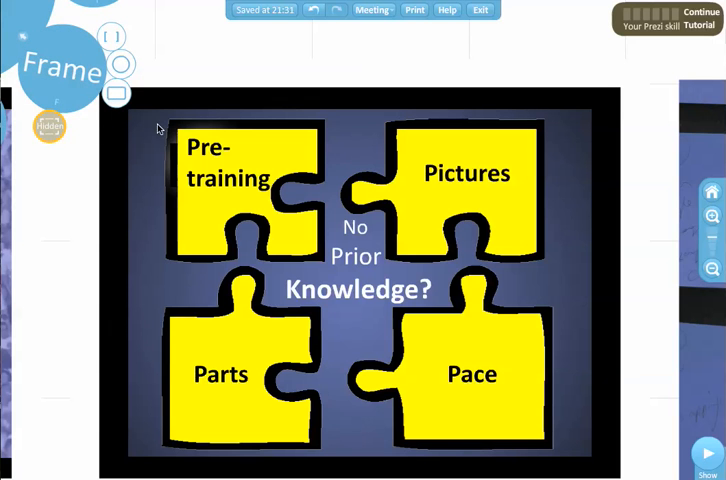